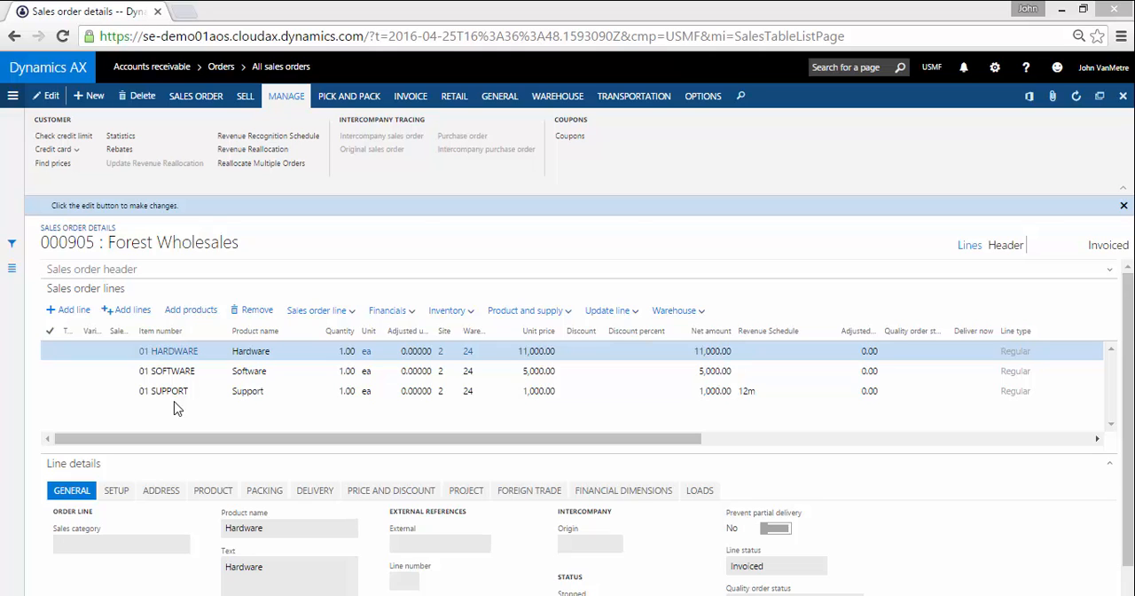
mouse_move(266, 149)
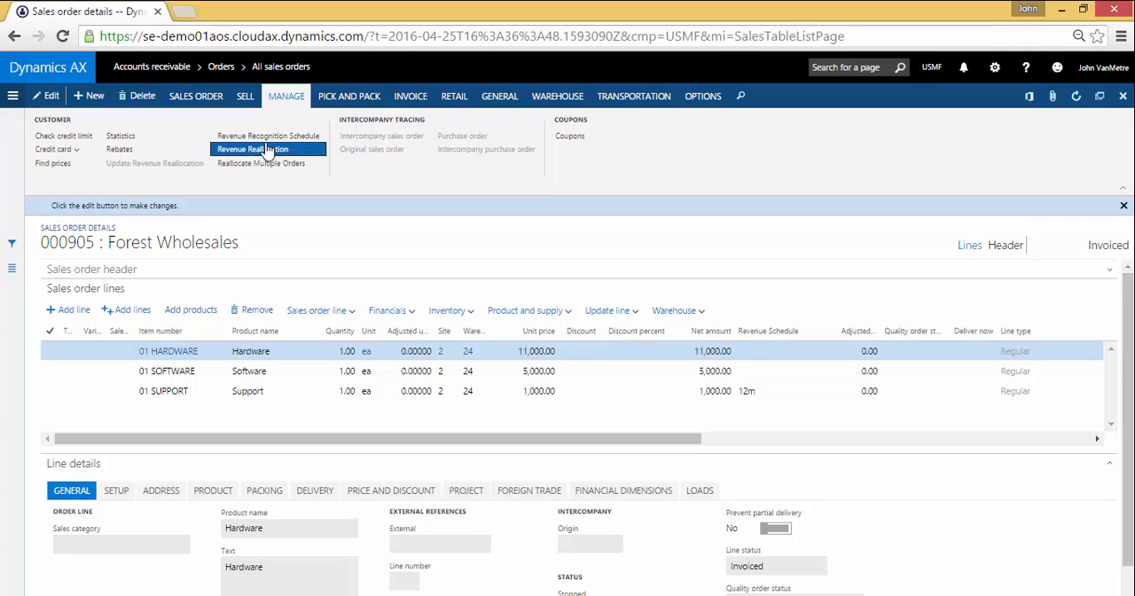
Step: Show the Support line's pricing details with its one-year term from 10/3/2016 to 10/2/2017
click(248, 149)
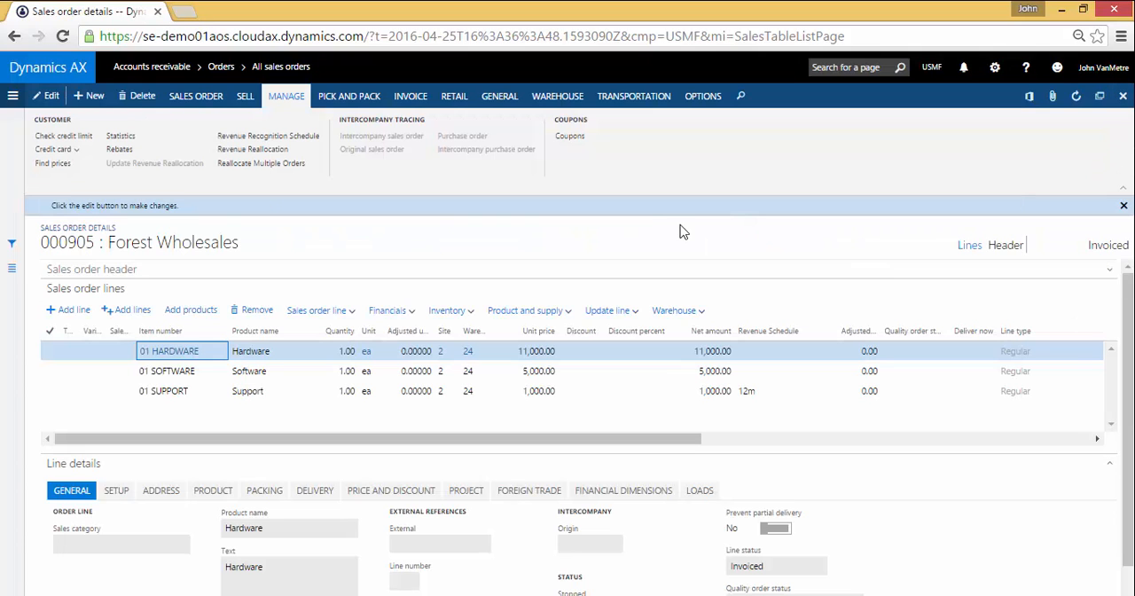
mouse_move(241, 284)
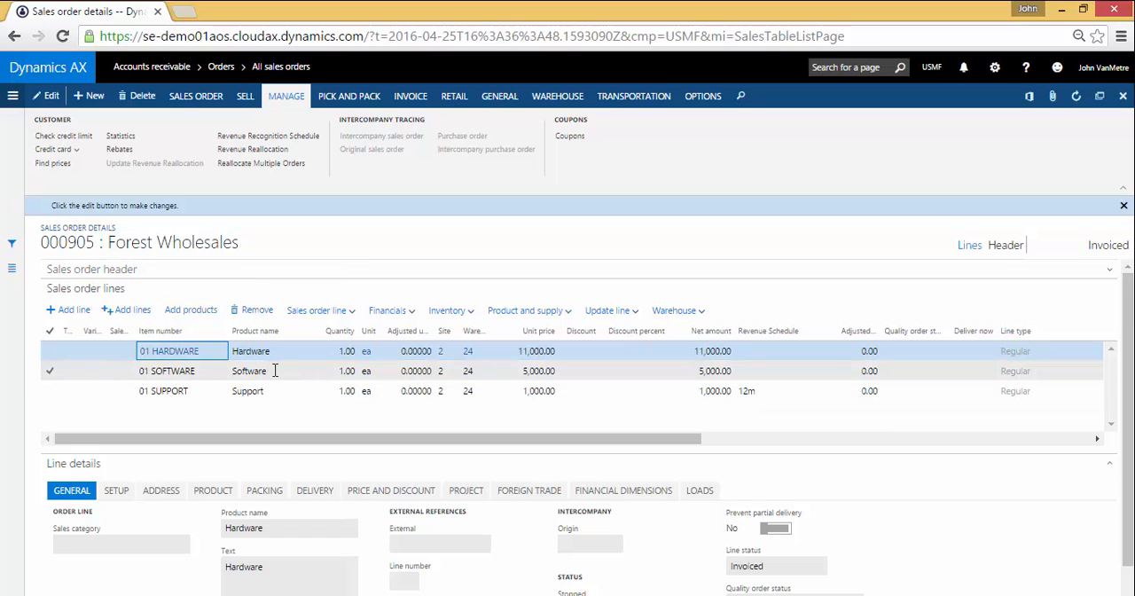
mouse_move(277, 366)
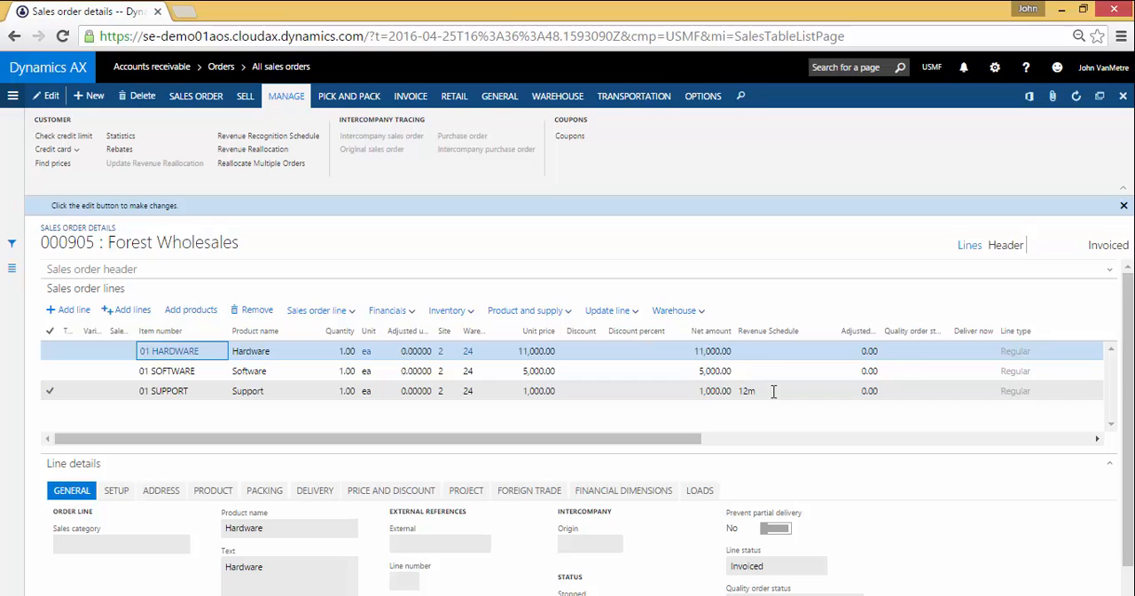
mouse_move(748, 390)
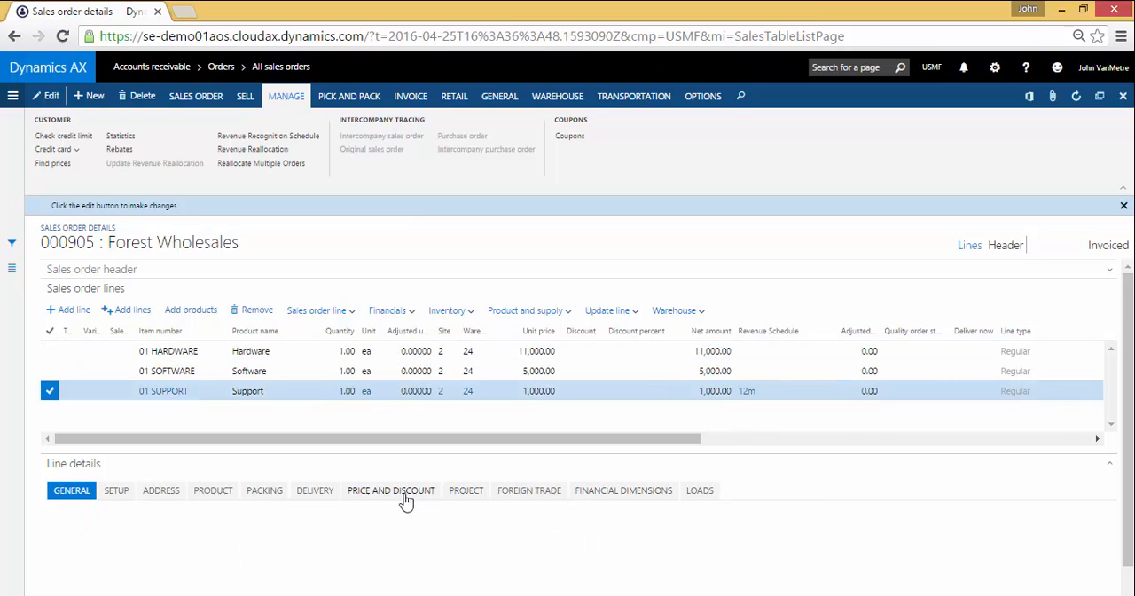
click(390, 490)
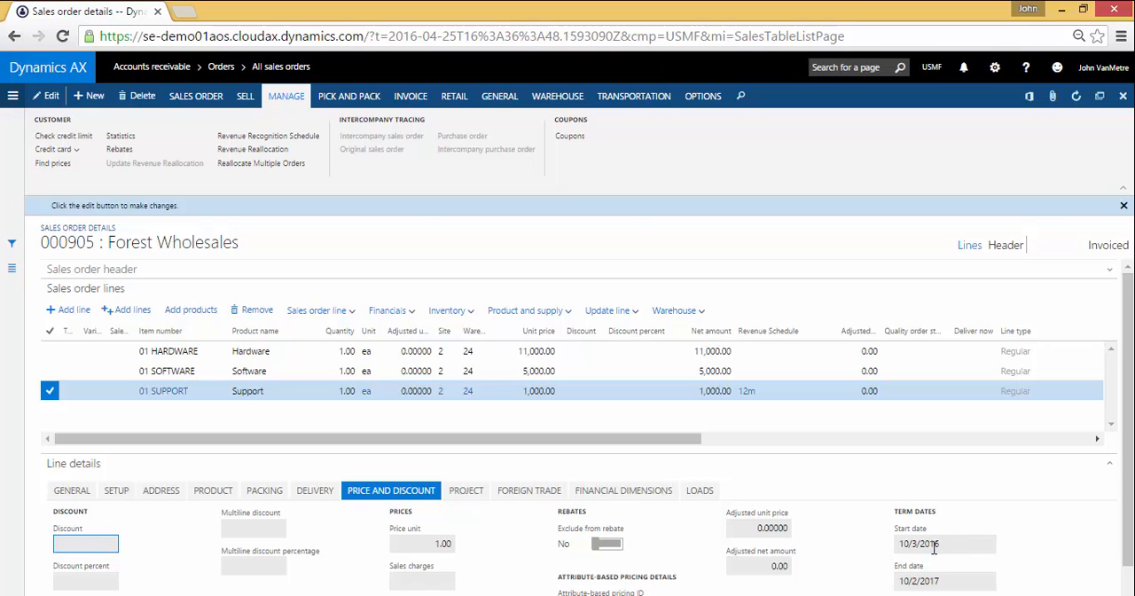
mouse_move(931, 544)
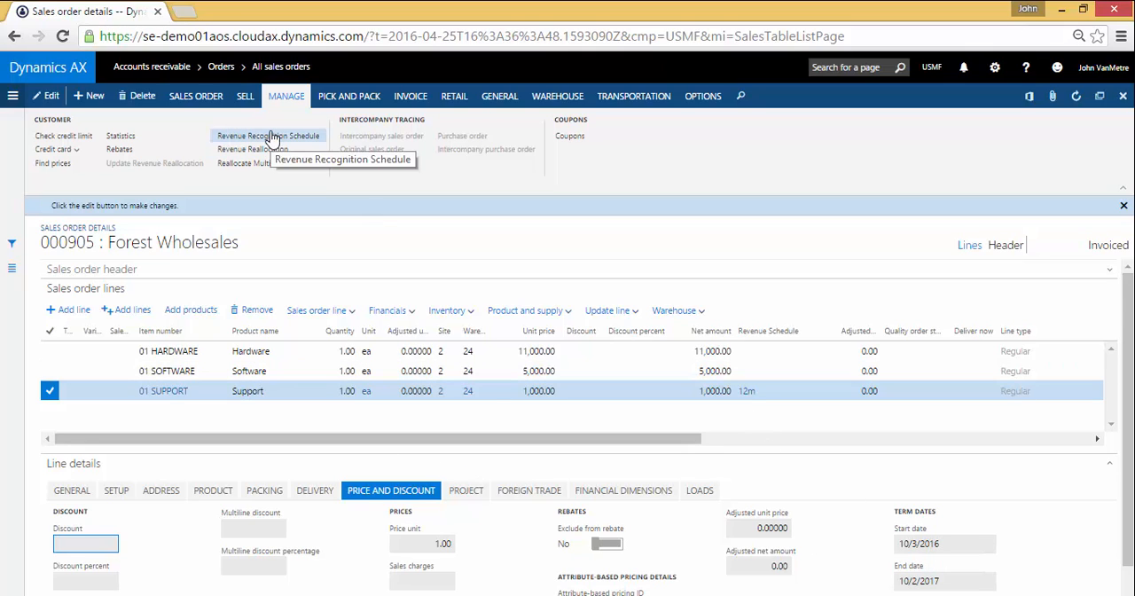
mouse_move(497, 234)
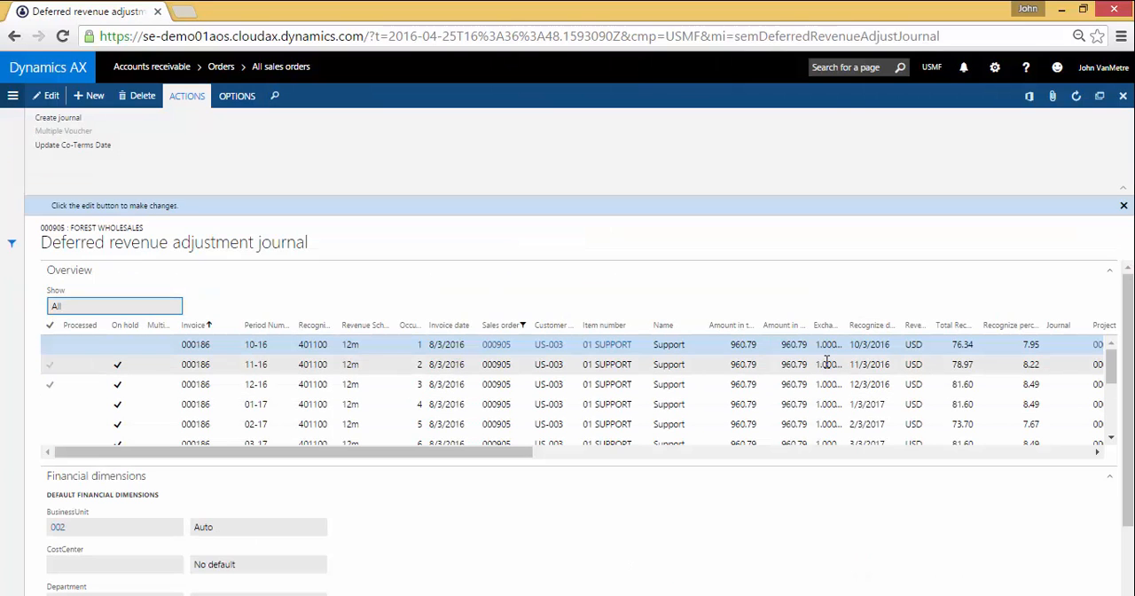
click(784, 363)
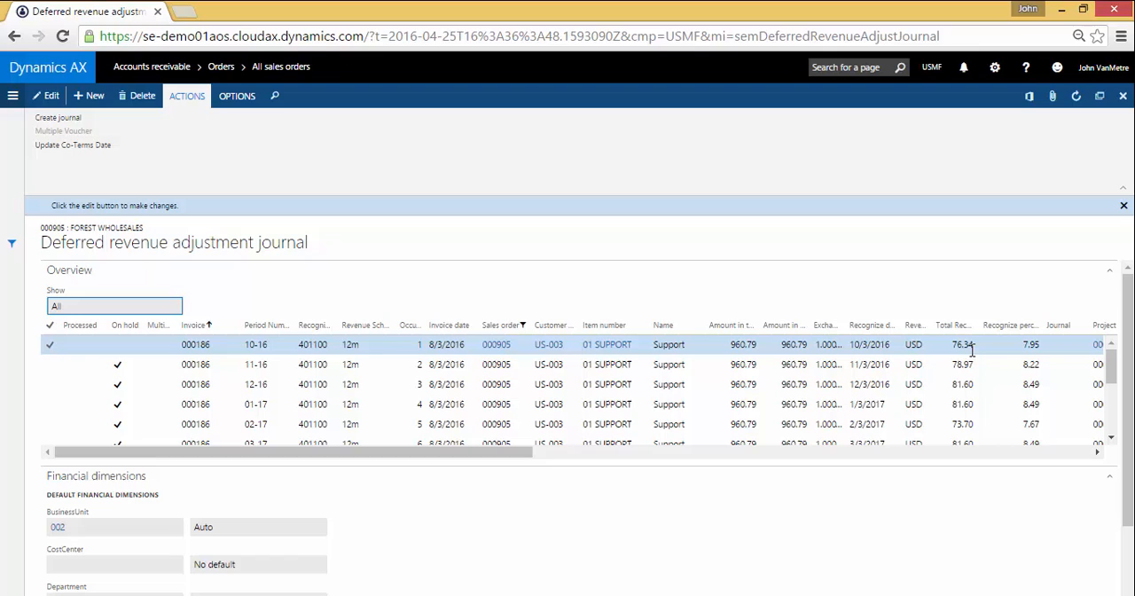
mouse_move(965, 344)
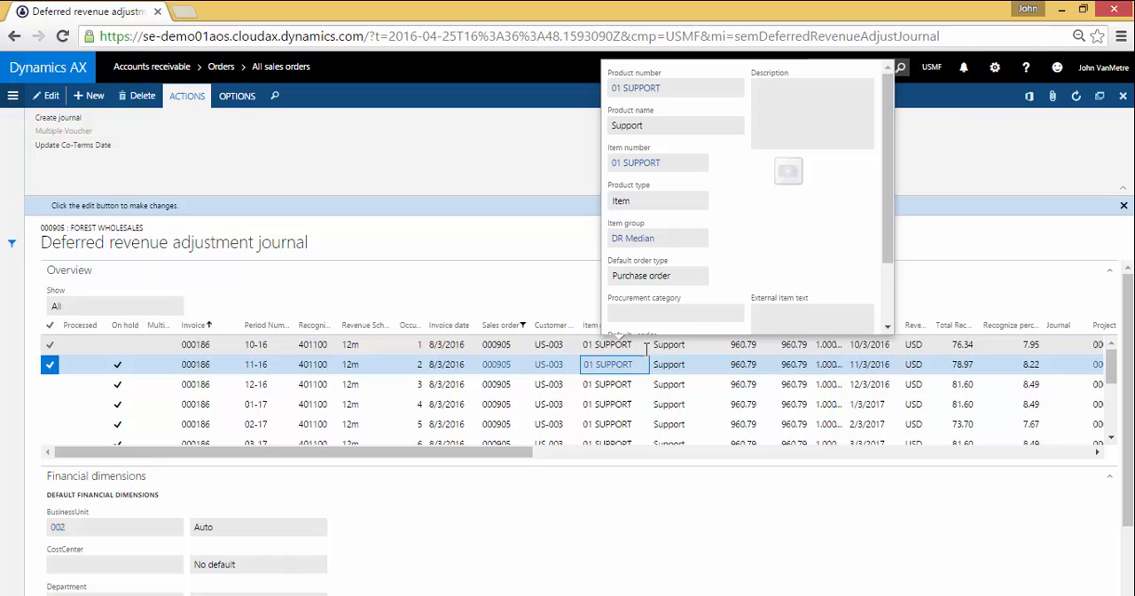
mouse_move(641, 335)
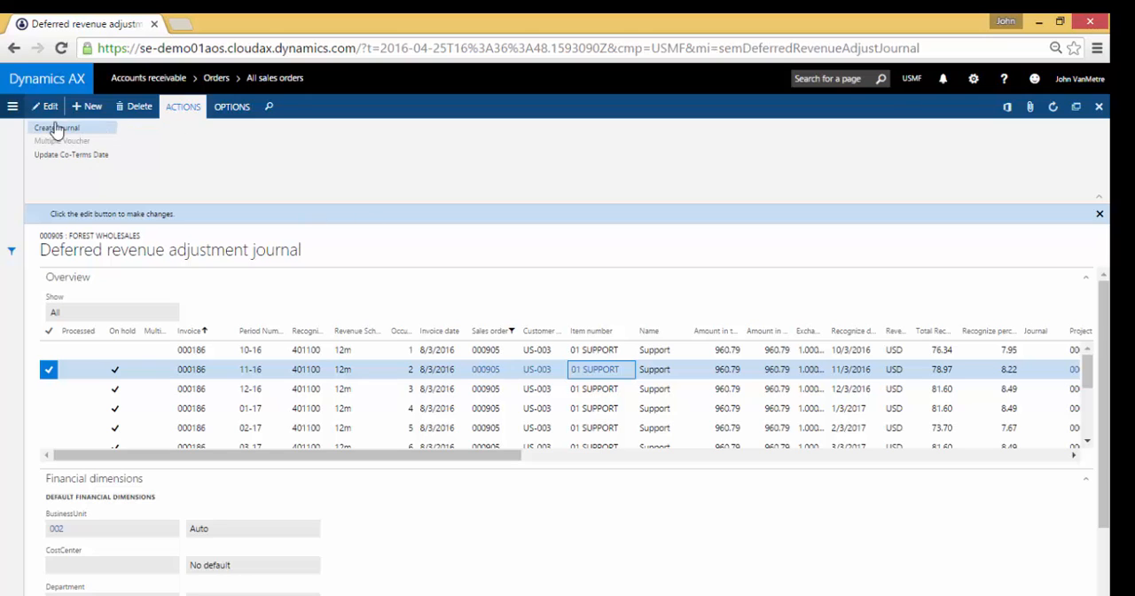
Step: Create the manual deferred revenue journal with On hold set to No and confirm
click(57, 127)
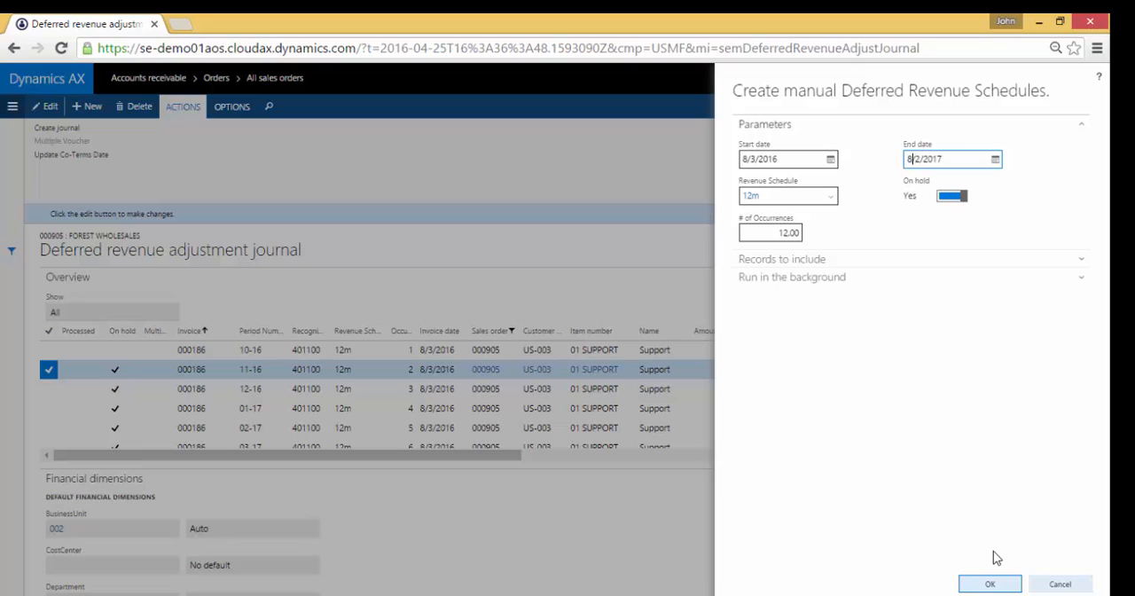
click(950, 195)
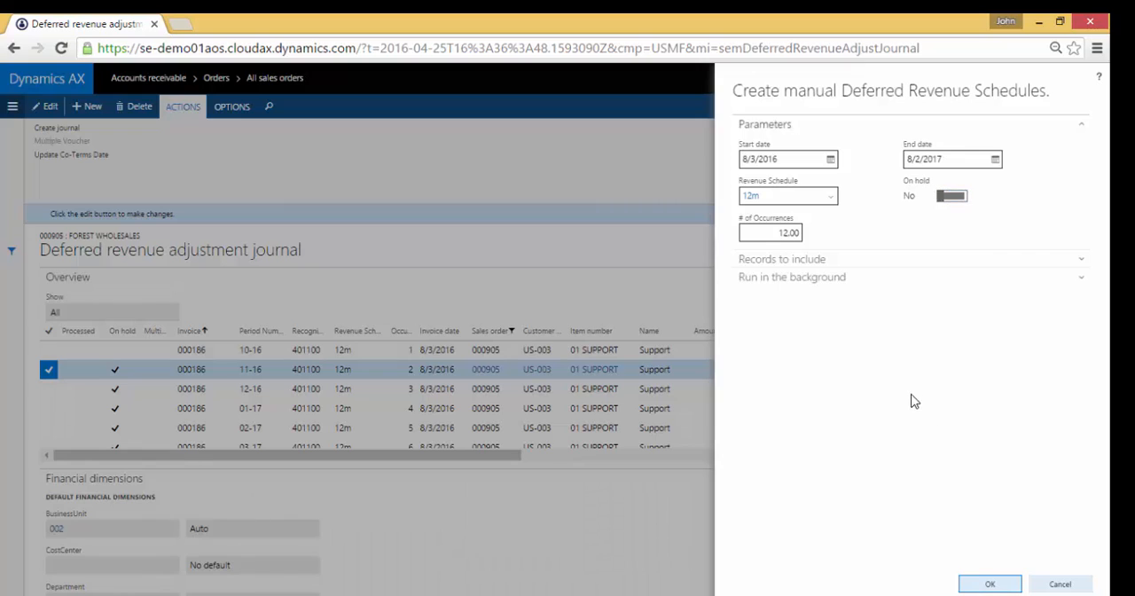
click(989, 583)
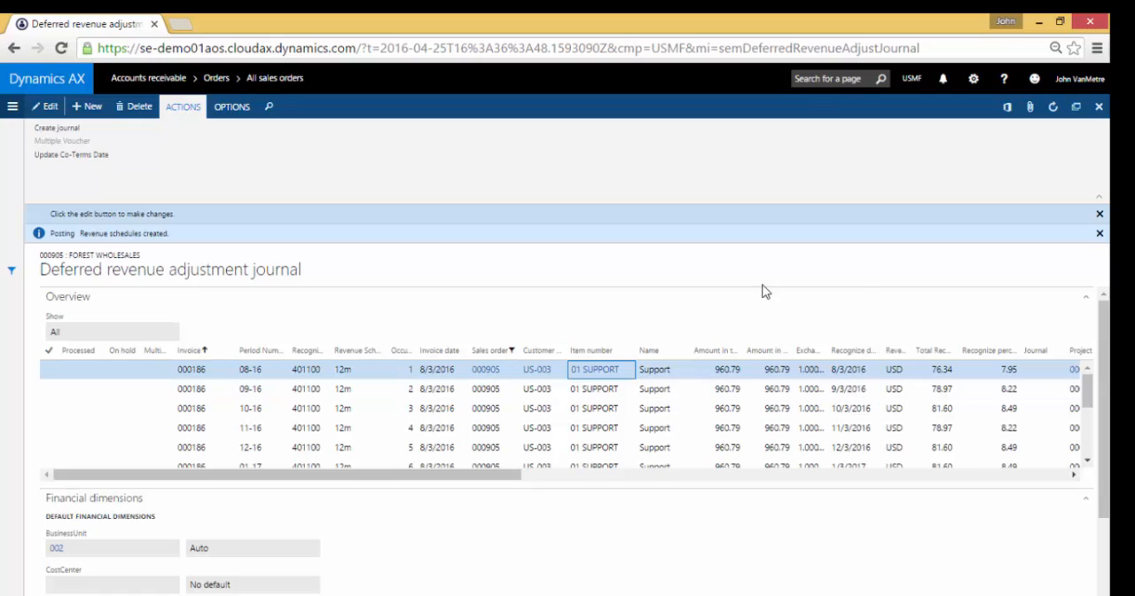
mouse_move(61, 127)
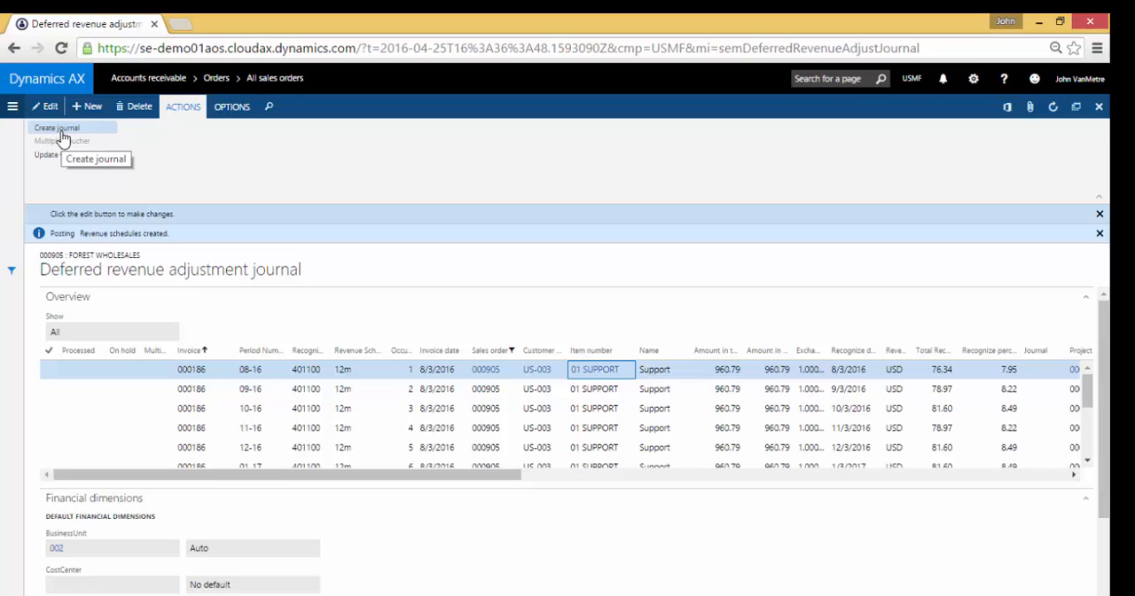
mouse_move(93, 107)
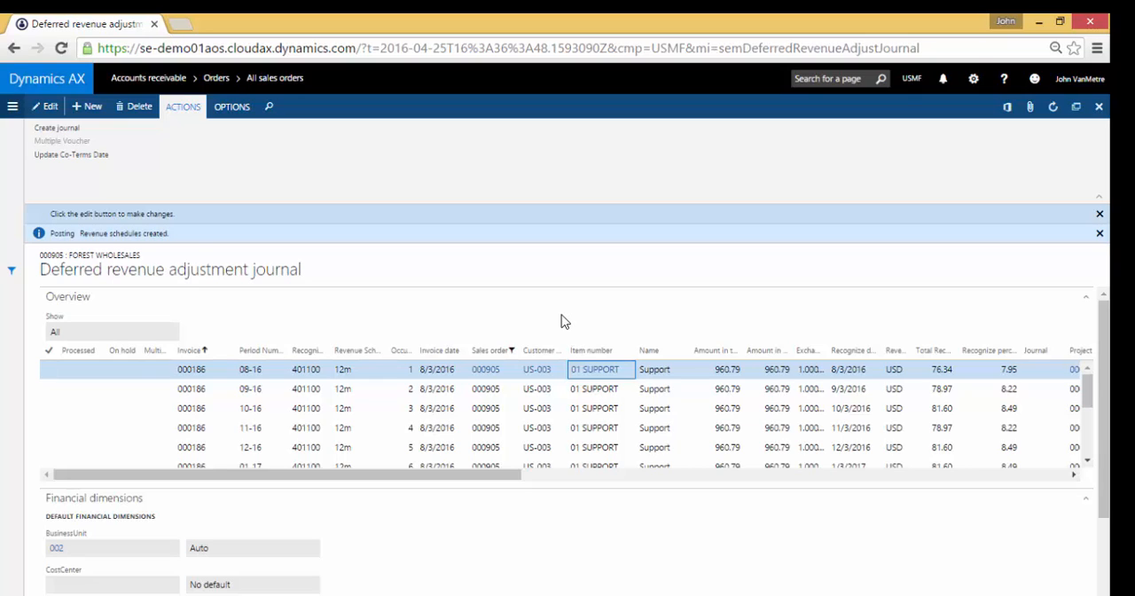
mouse_move(824, 247)
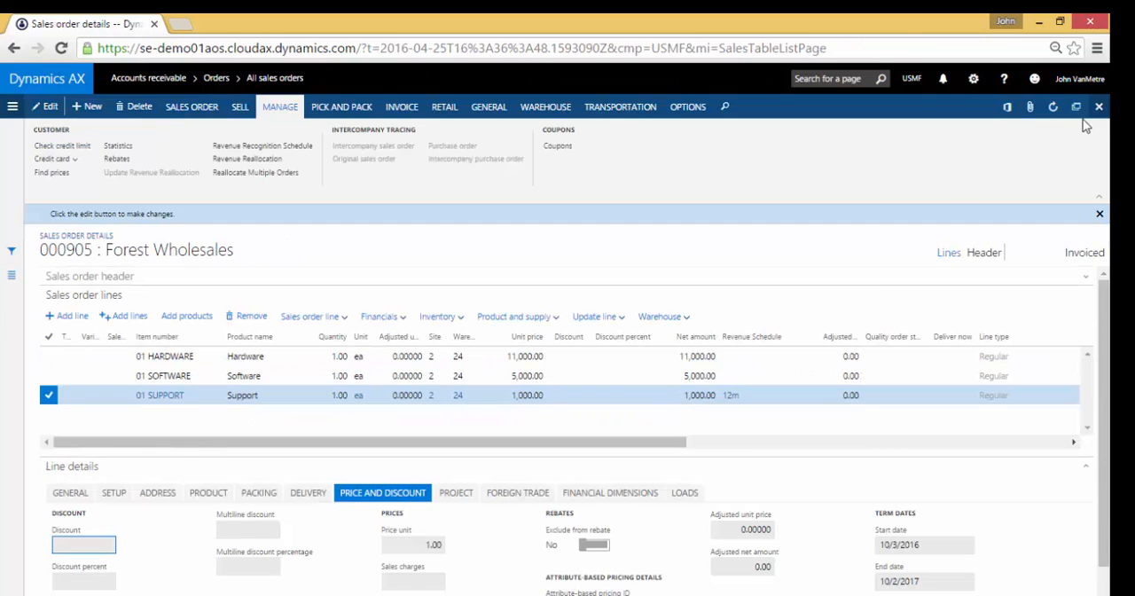
mouse_move(484, 241)
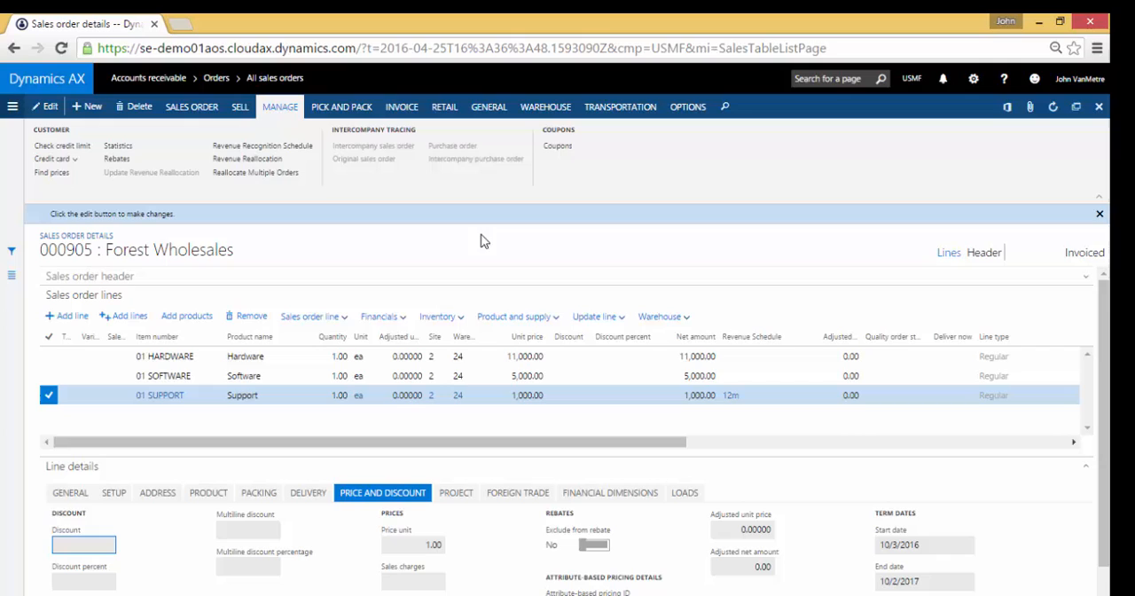
mouse_move(280, 206)
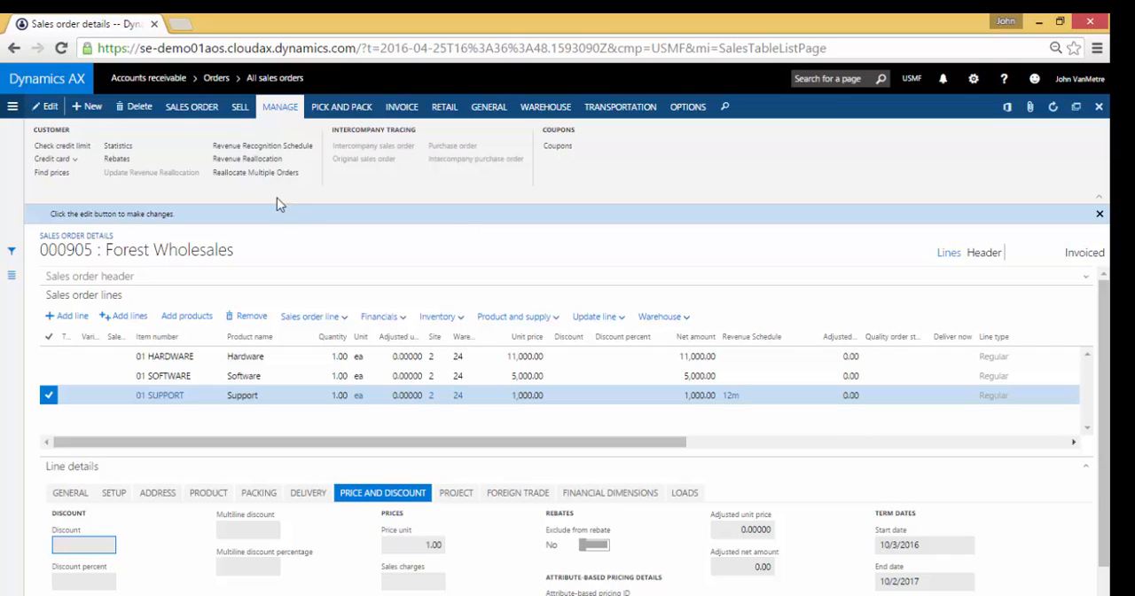
mouse_move(266, 188)
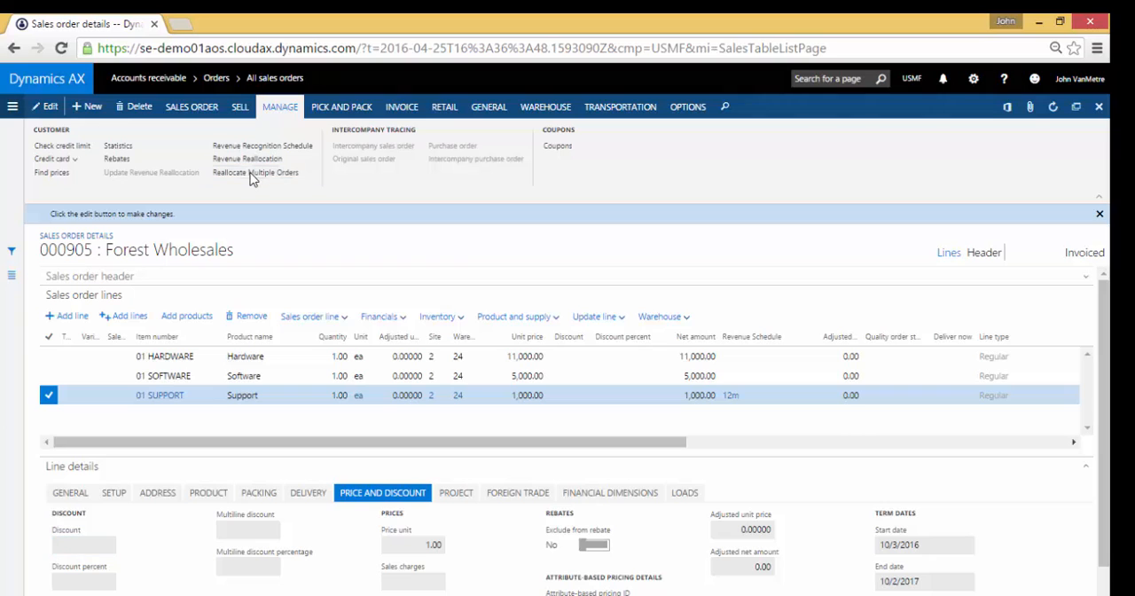
Step: Open Reallocate Multiple Orders for customer US-003 showing invoiced order 000905
click(255, 172)
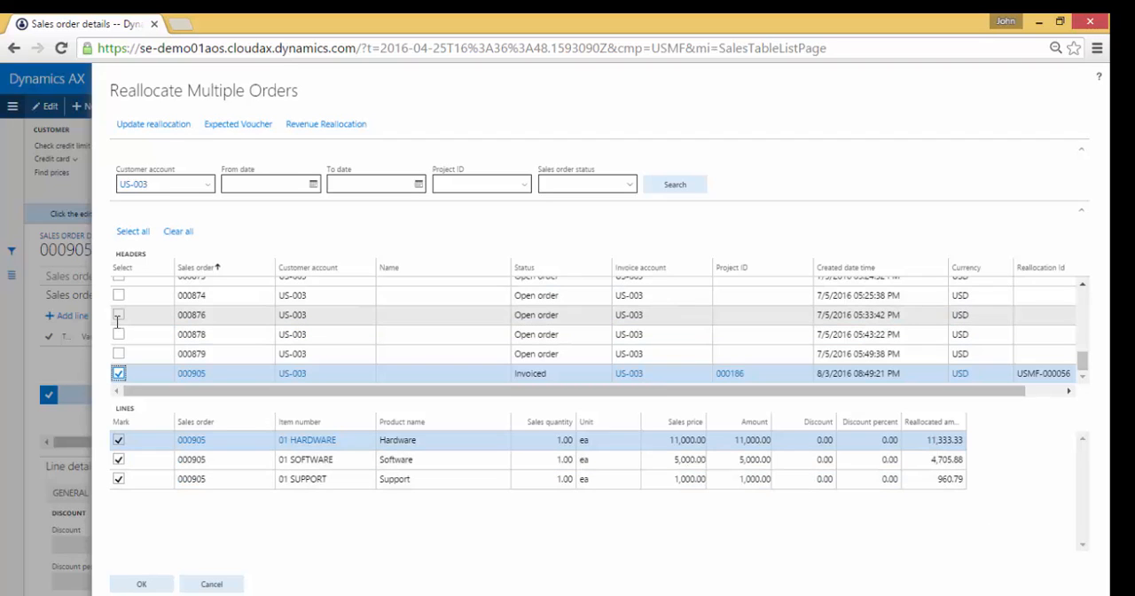
Step: Mark order 000876 alongside 000905, update the reallocation, and close the window
click(117, 315)
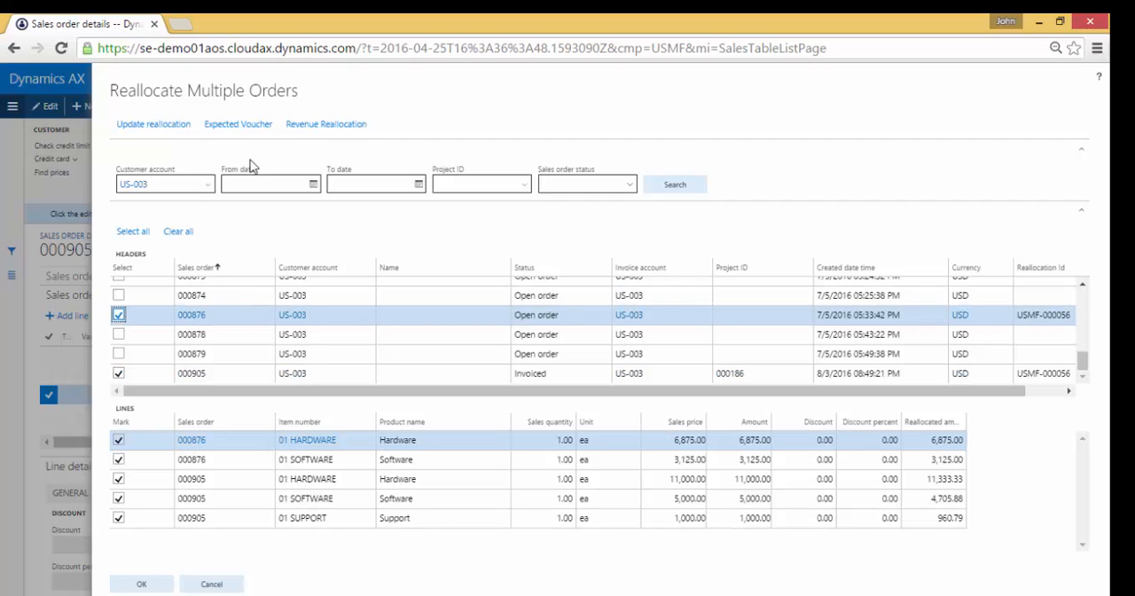
click(153, 124)
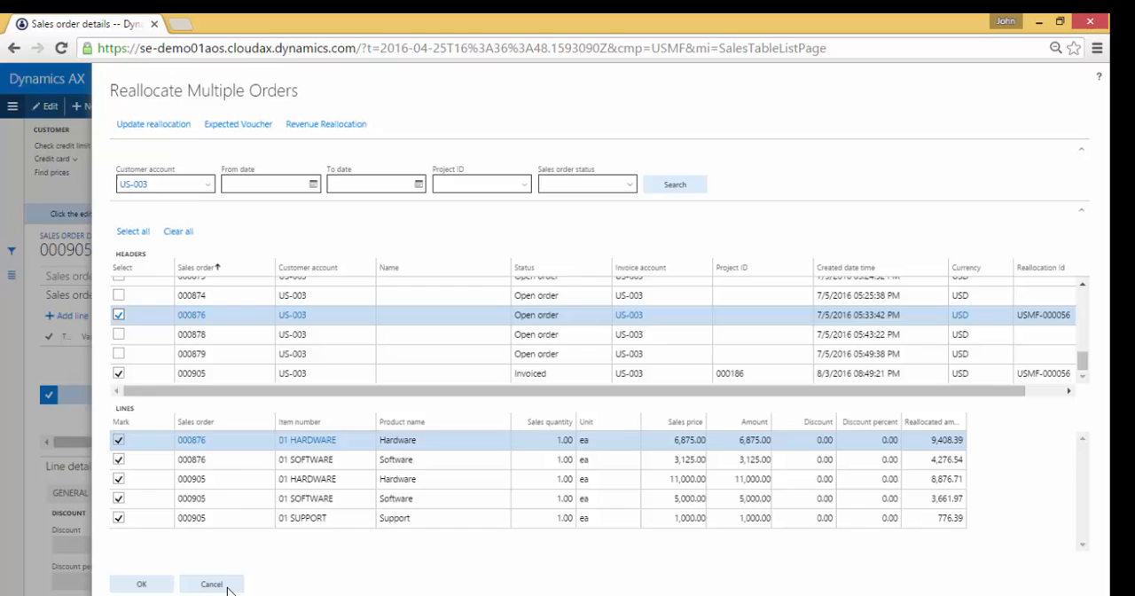
click(212, 583)
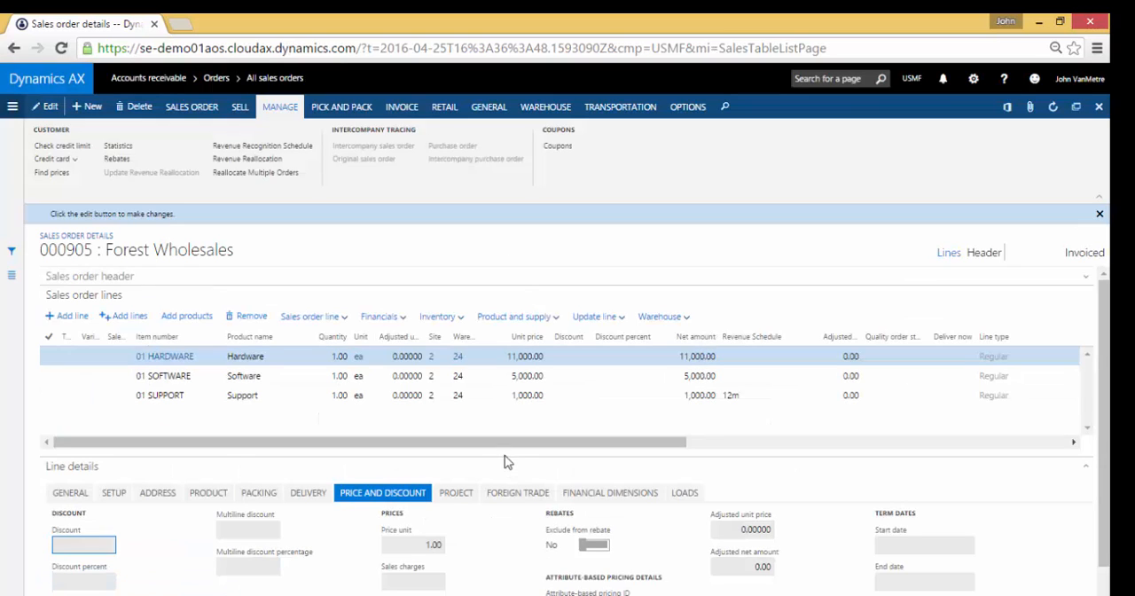